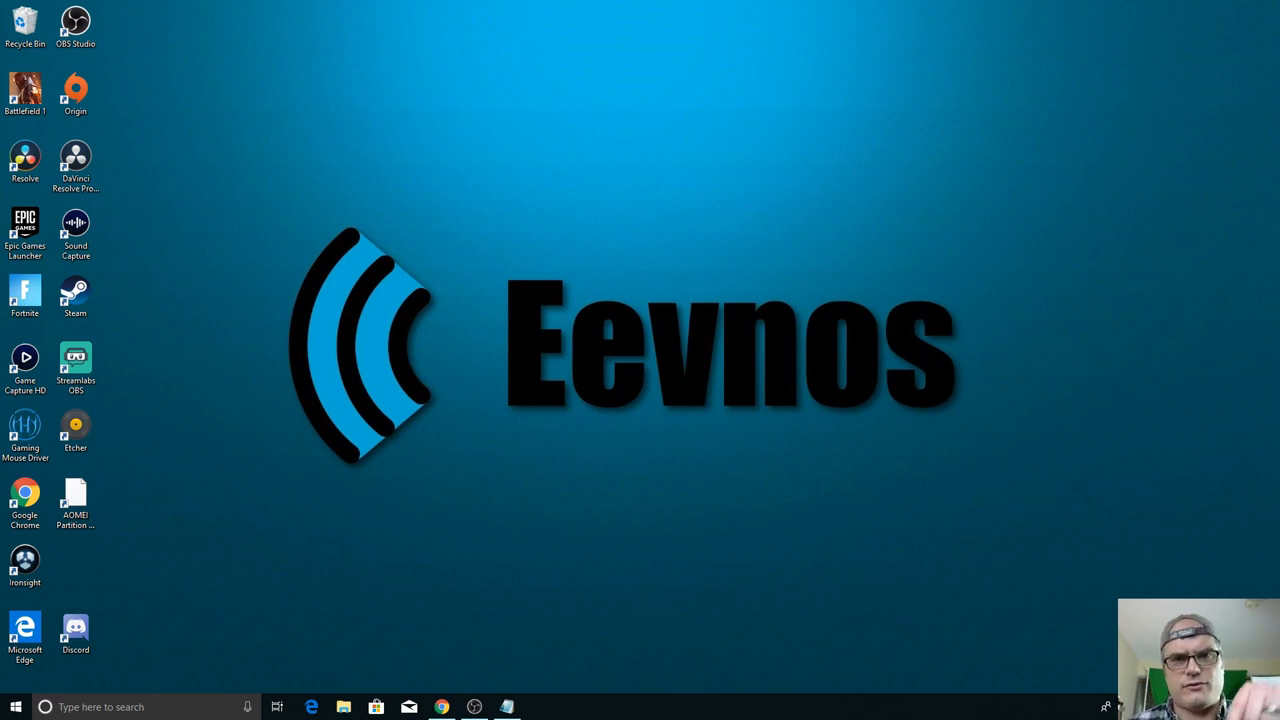
# Step: Download OculusSetup.exe from the Oculus setup page in a maximized Chrome window
pyautogui.click(440, 708)
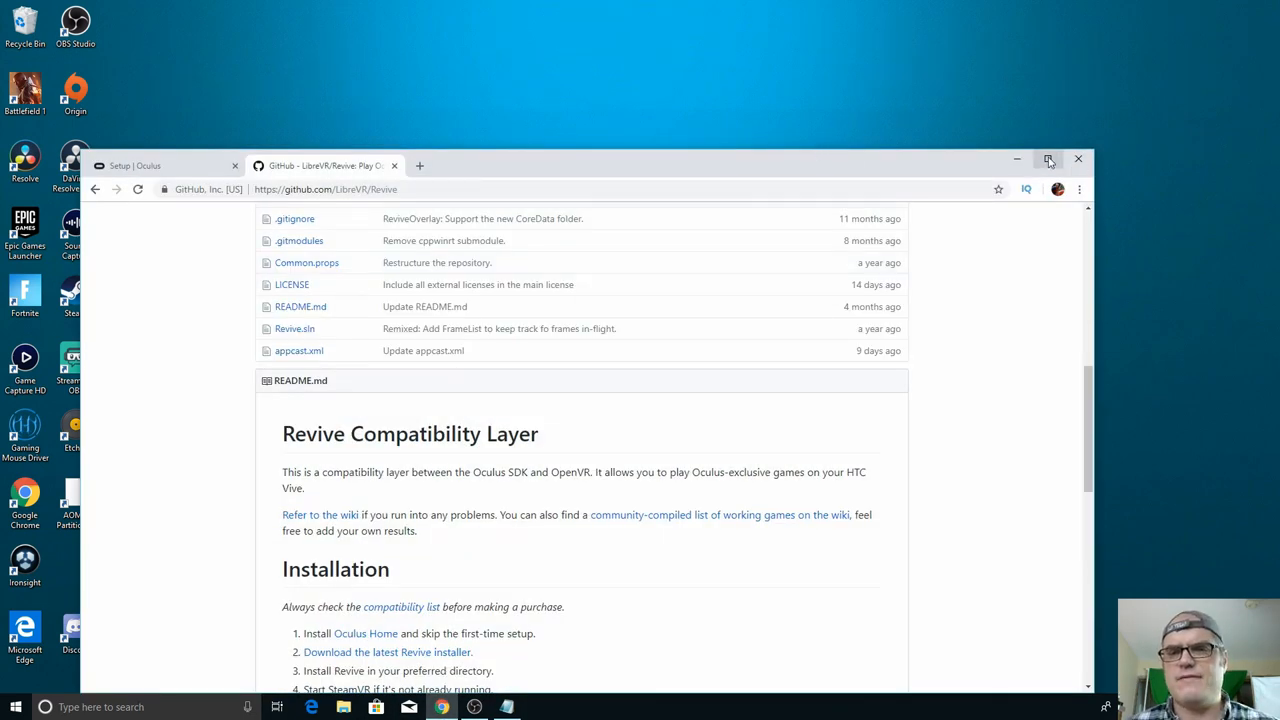
pyautogui.click(1048, 160)
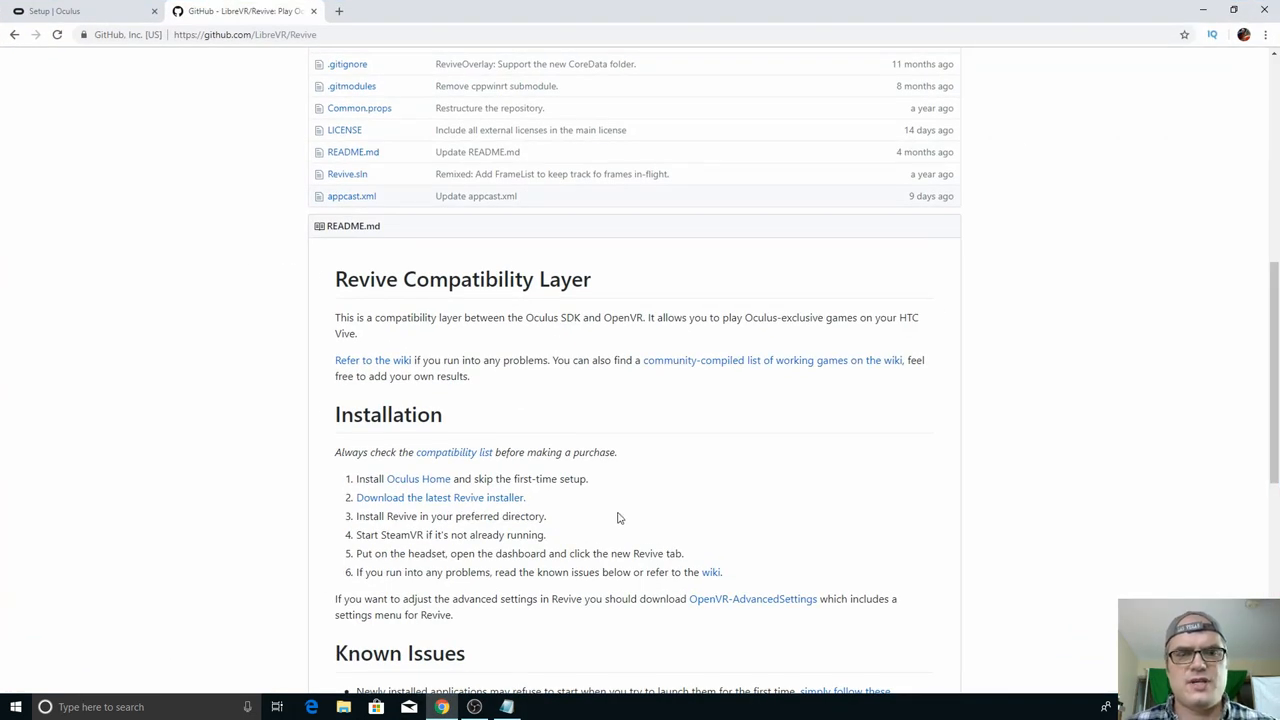
pyautogui.moveTo(418, 480)
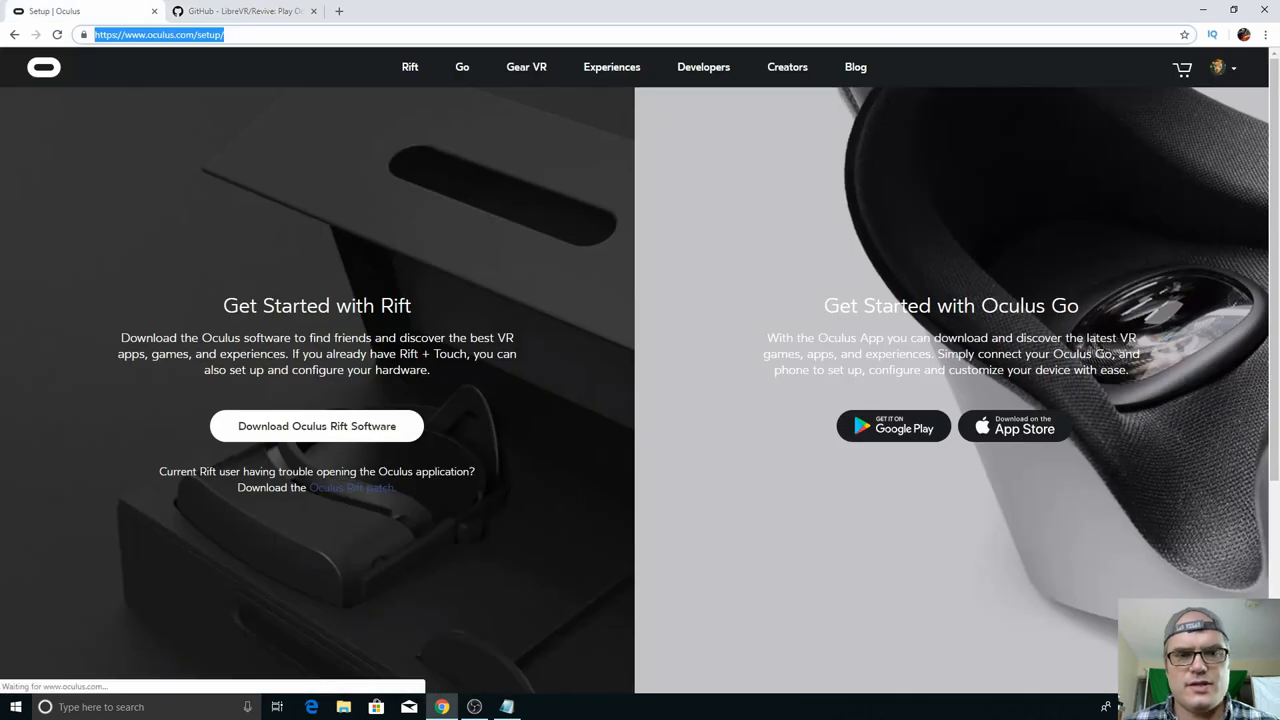
pyautogui.click(316, 426)
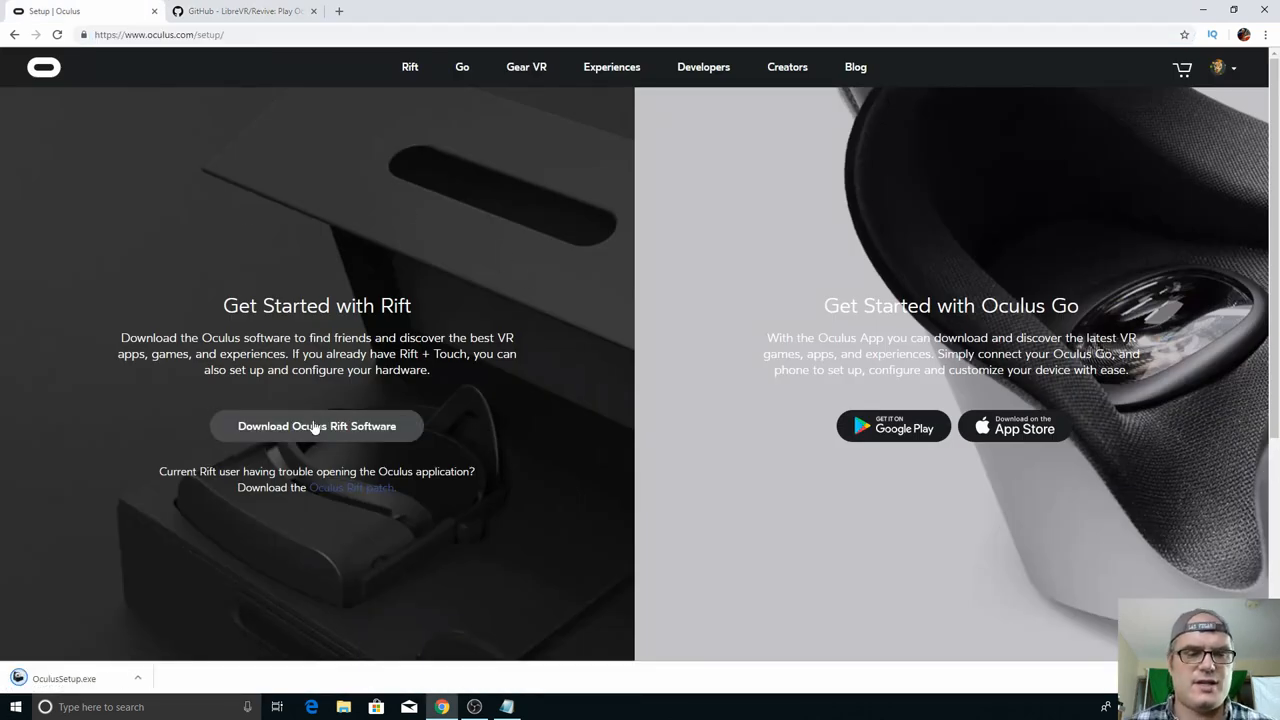
# Step: Run OculusSetup.exe, agree to the terms, keep the default VR apps location and install
pyautogui.click(316, 426)
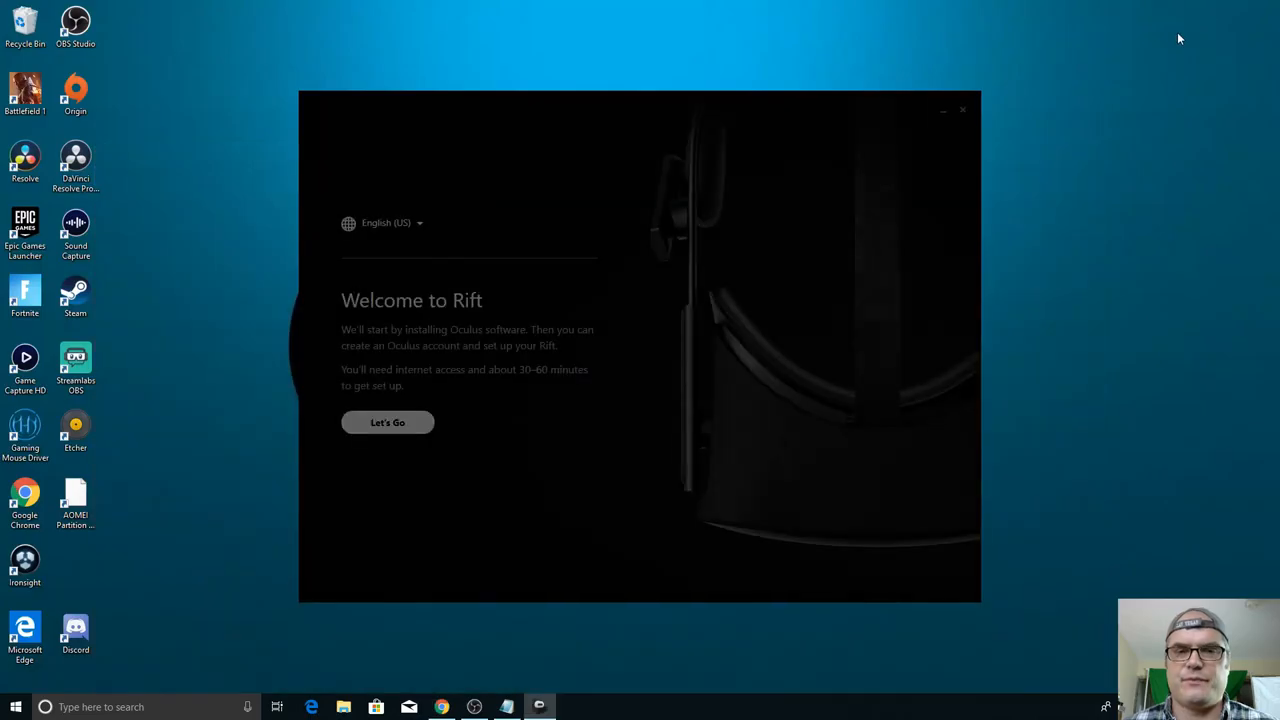
pyautogui.click(388, 422)
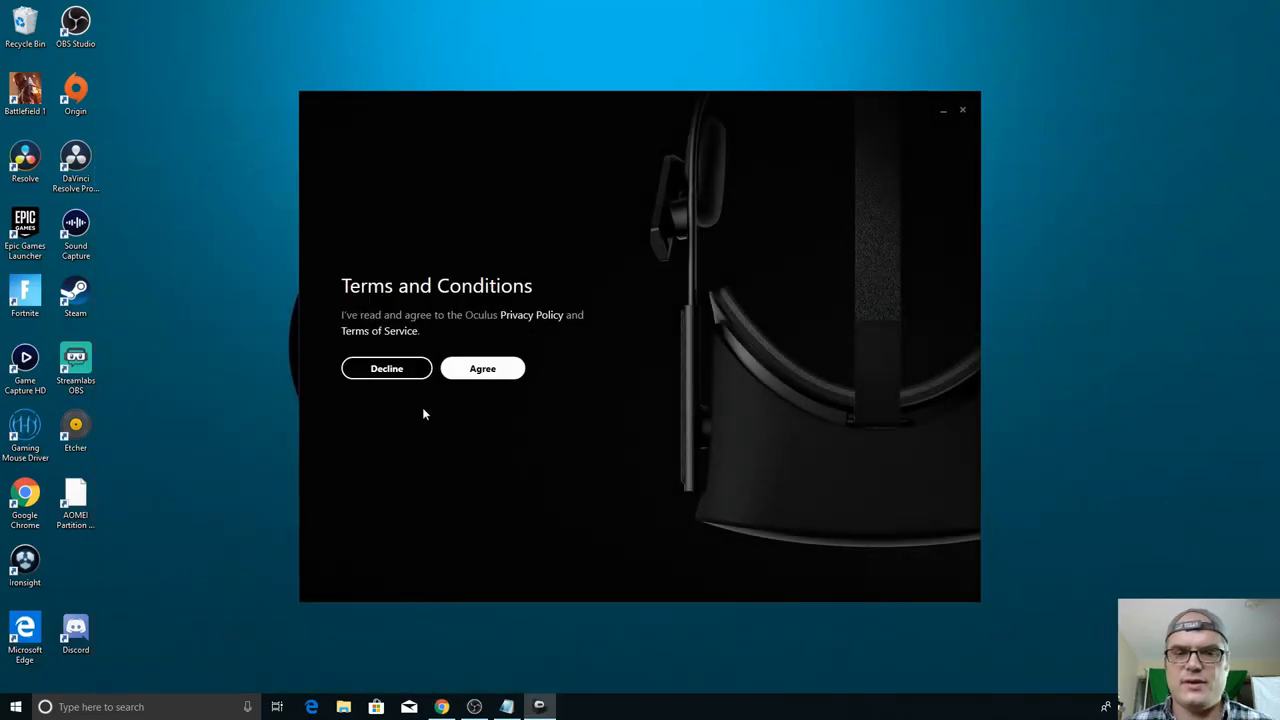
pyautogui.click(482, 368)
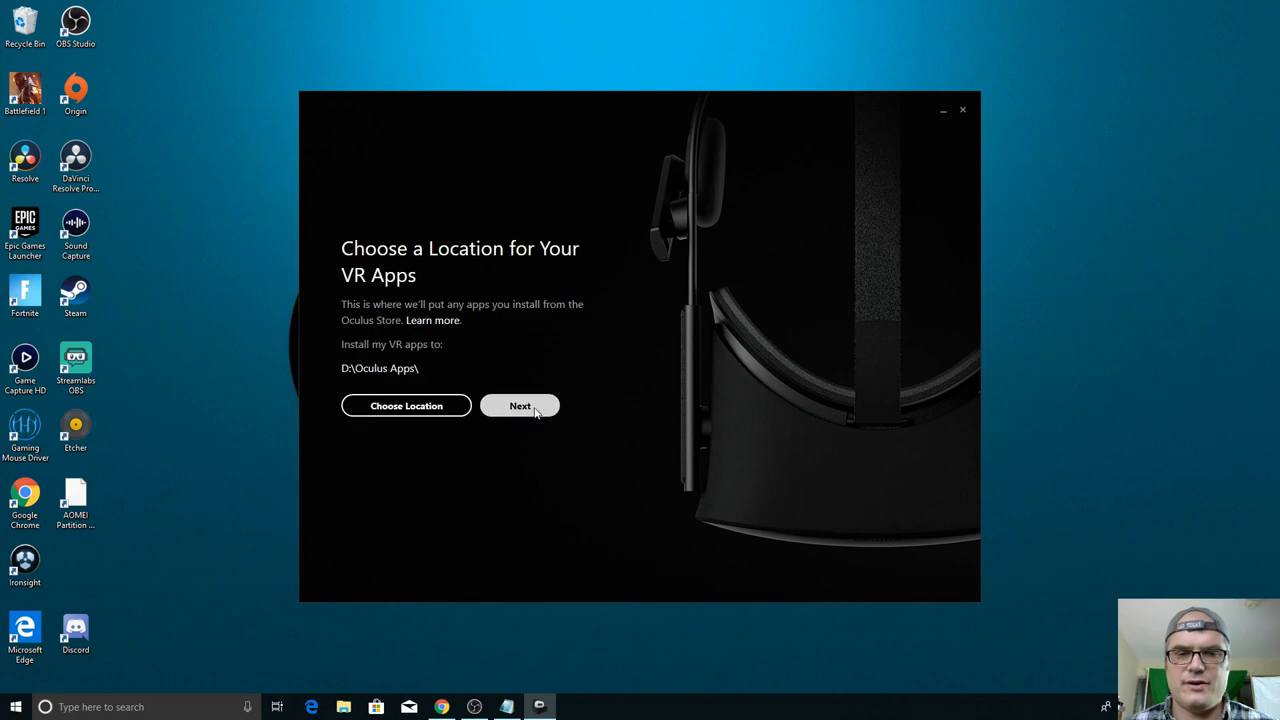
pyautogui.click(520, 404)
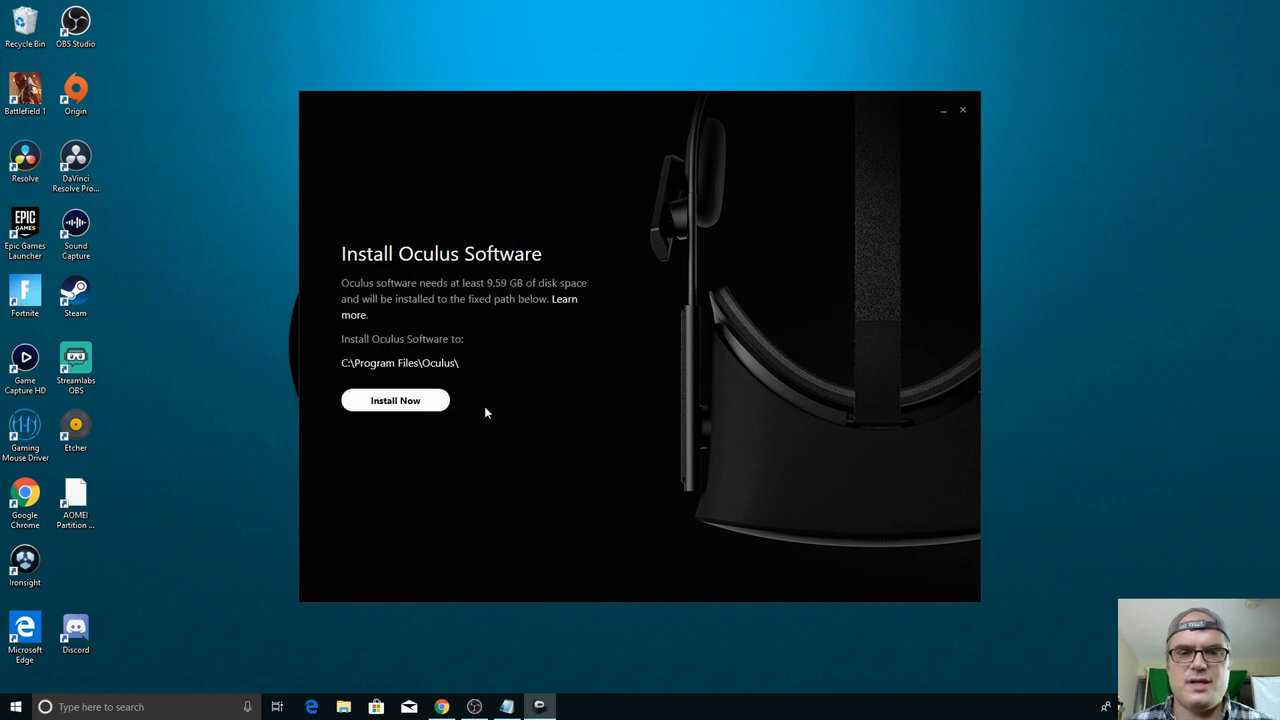
pyautogui.click(394, 400)
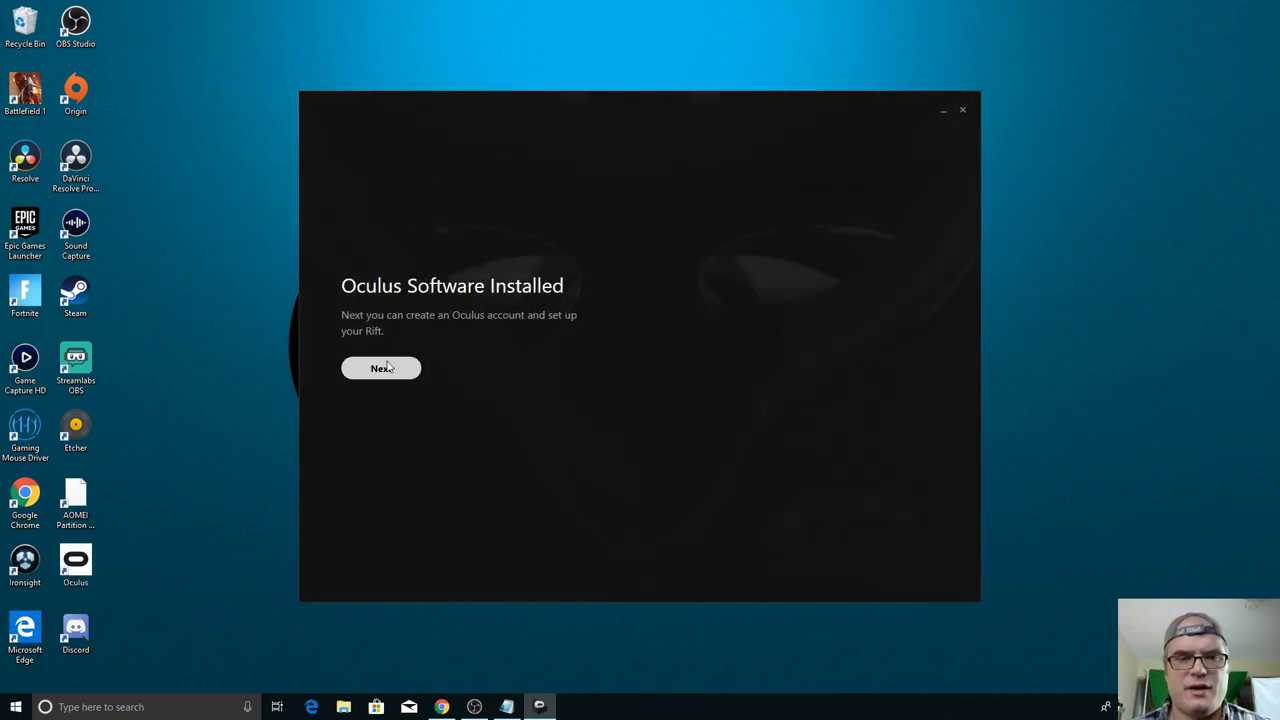
# Step: Continue past 'Oculus Software Installed' and skip the Rift headset setup, confirming the skip
pyautogui.click(380, 368)
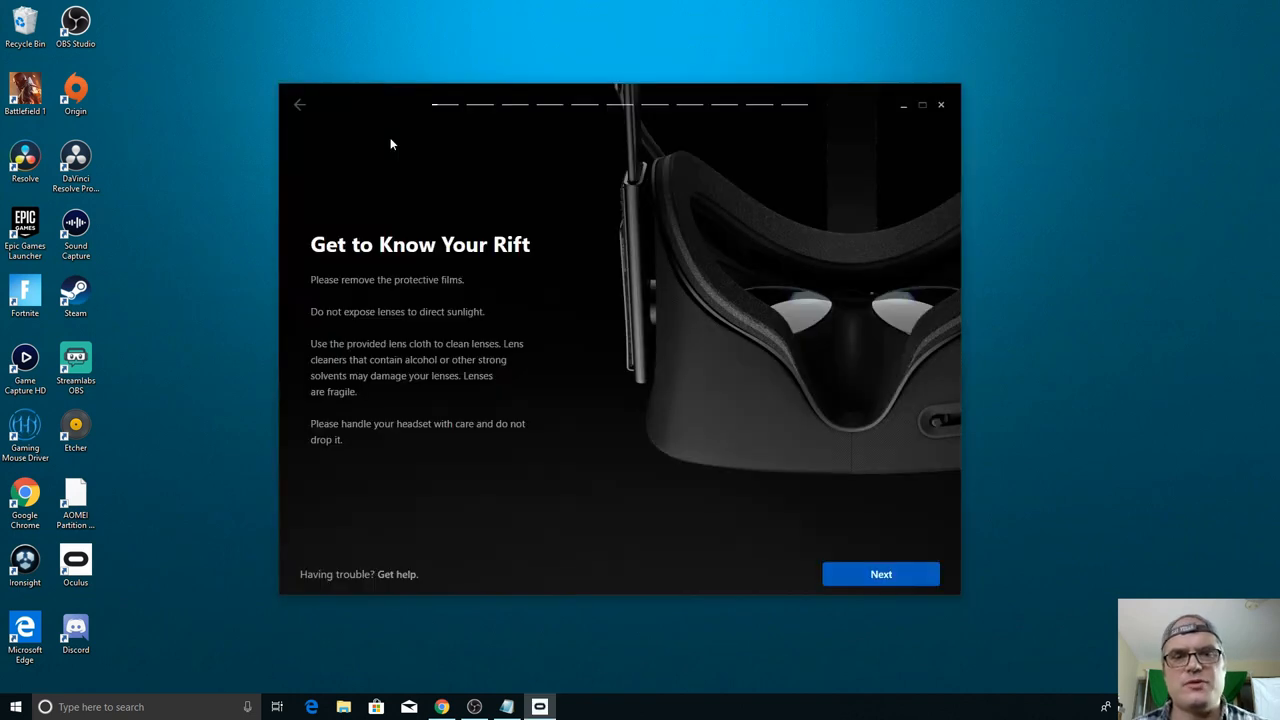
pyautogui.click(880, 572)
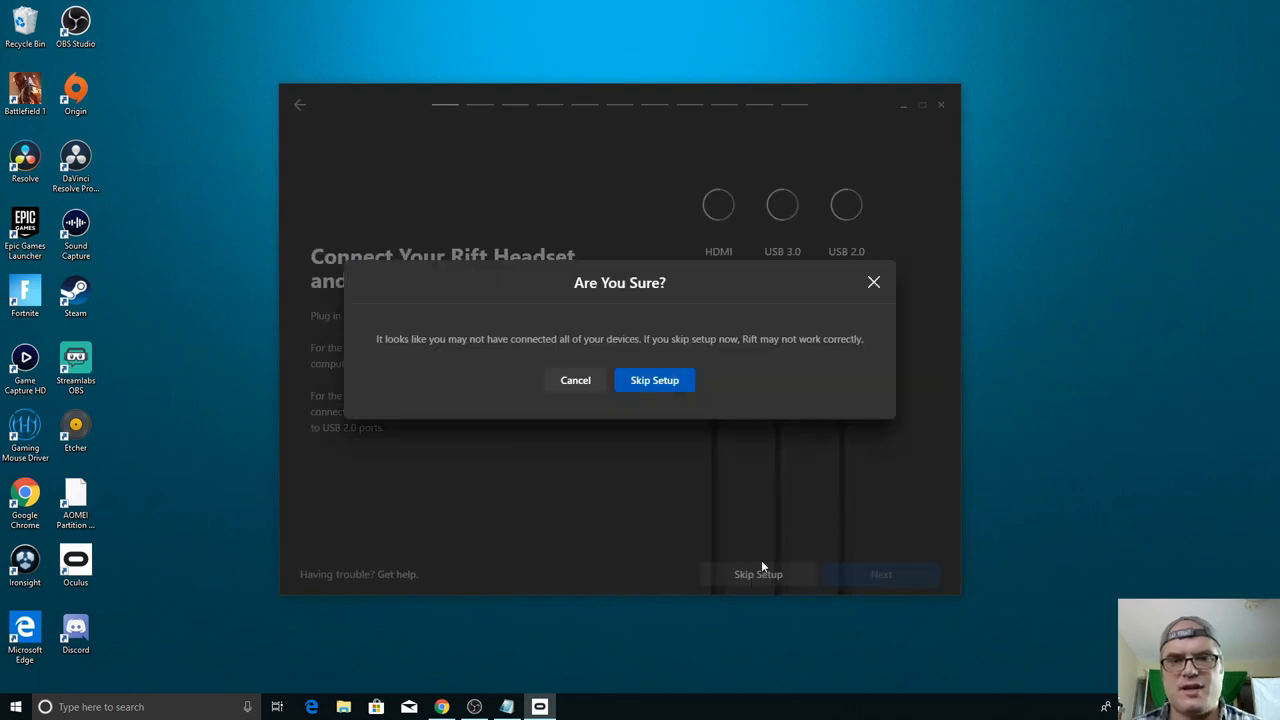
pyautogui.click(654, 380)
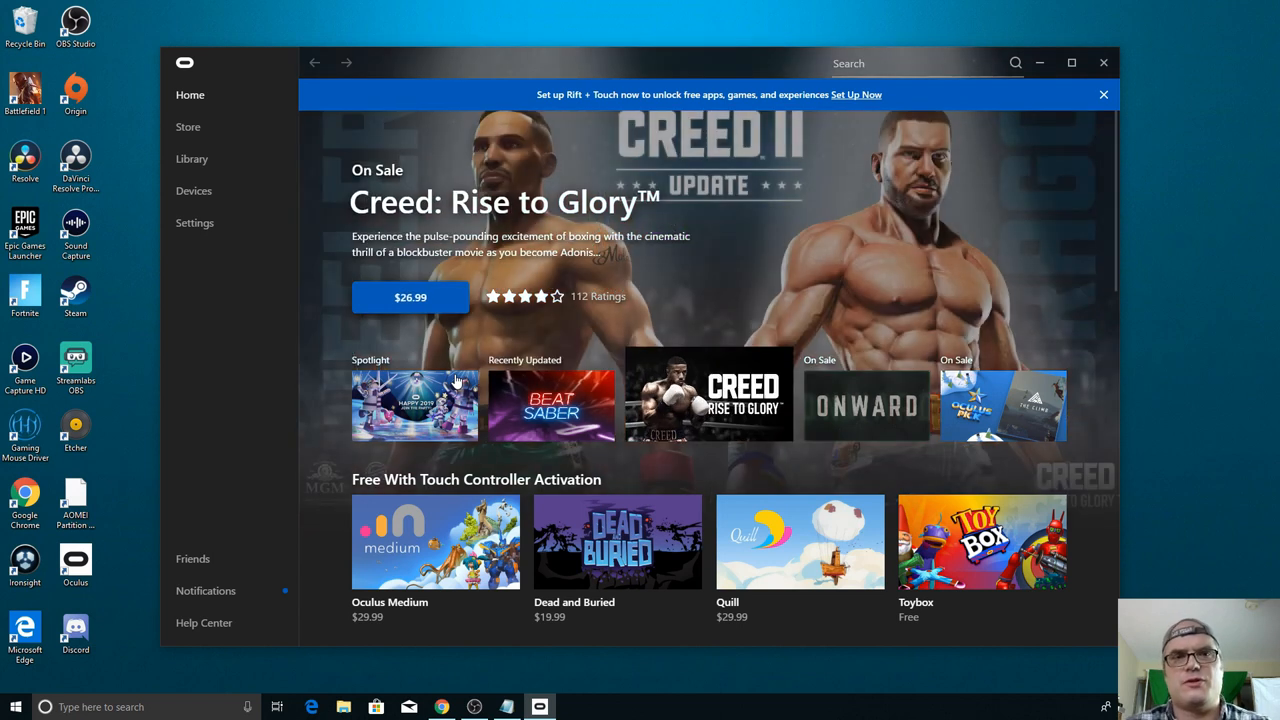
# Step: Look over the Oculus Home store and close the Oculus app window
pyautogui.click(866, 404)
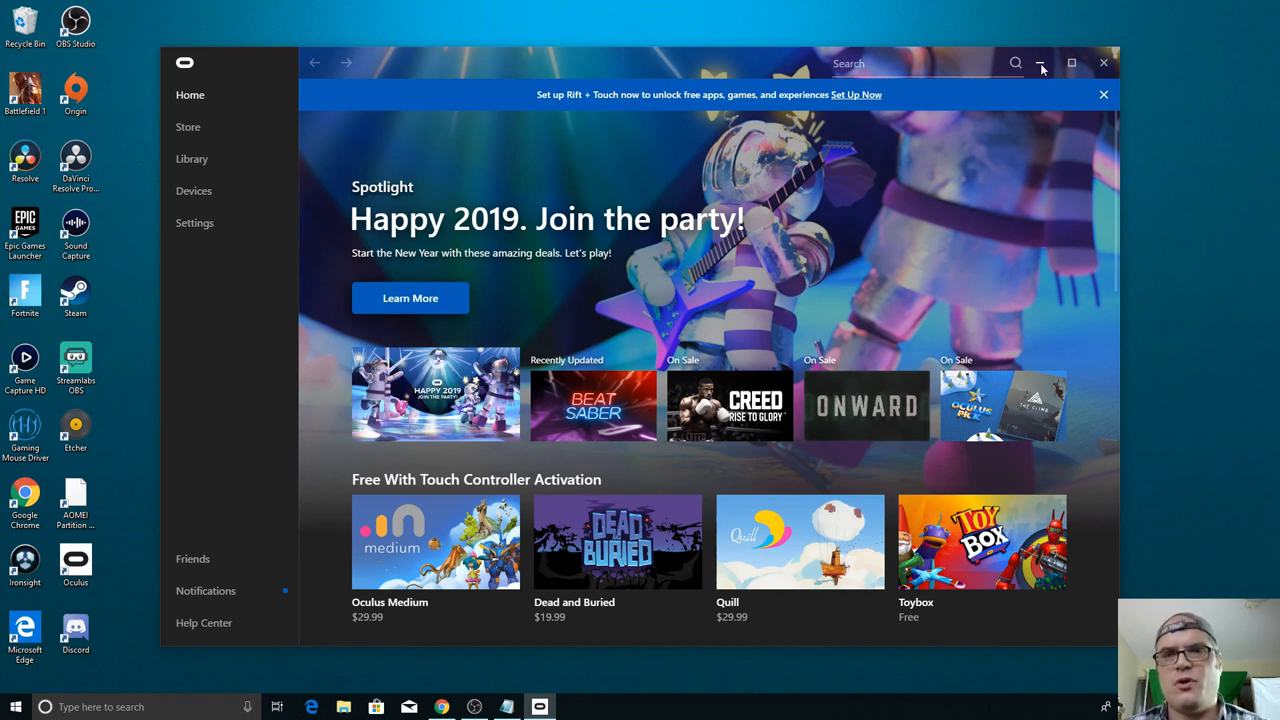
pyautogui.click(1042, 62)
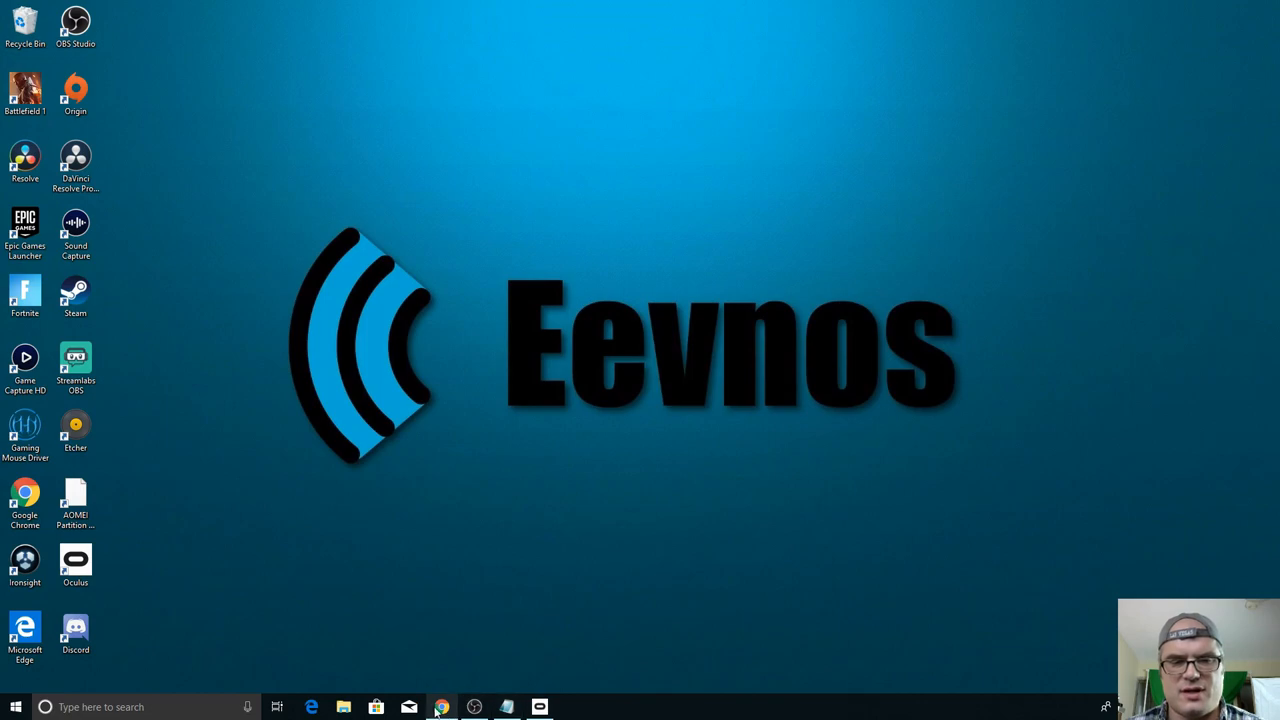
# Step: Download ReviveInstaller.exe from the GitHub release page and install Revive to the default folder
pyautogui.click(440, 708)
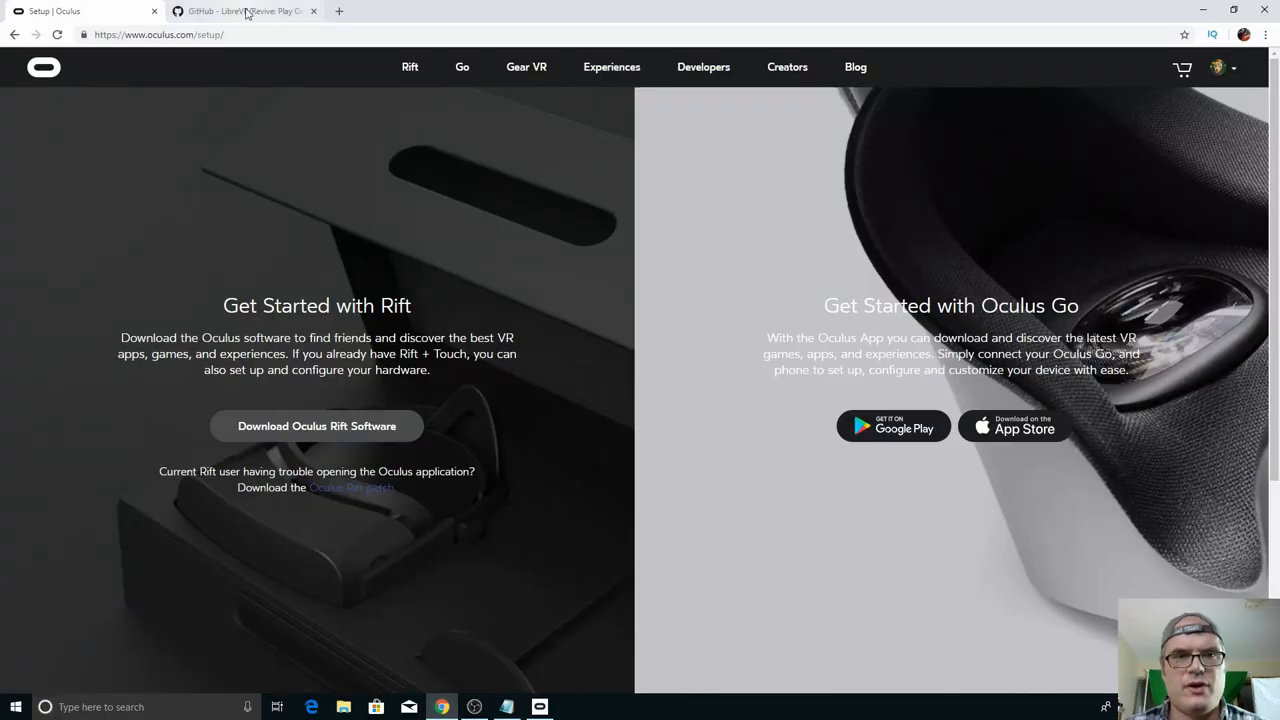
pyautogui.click(244, 12)
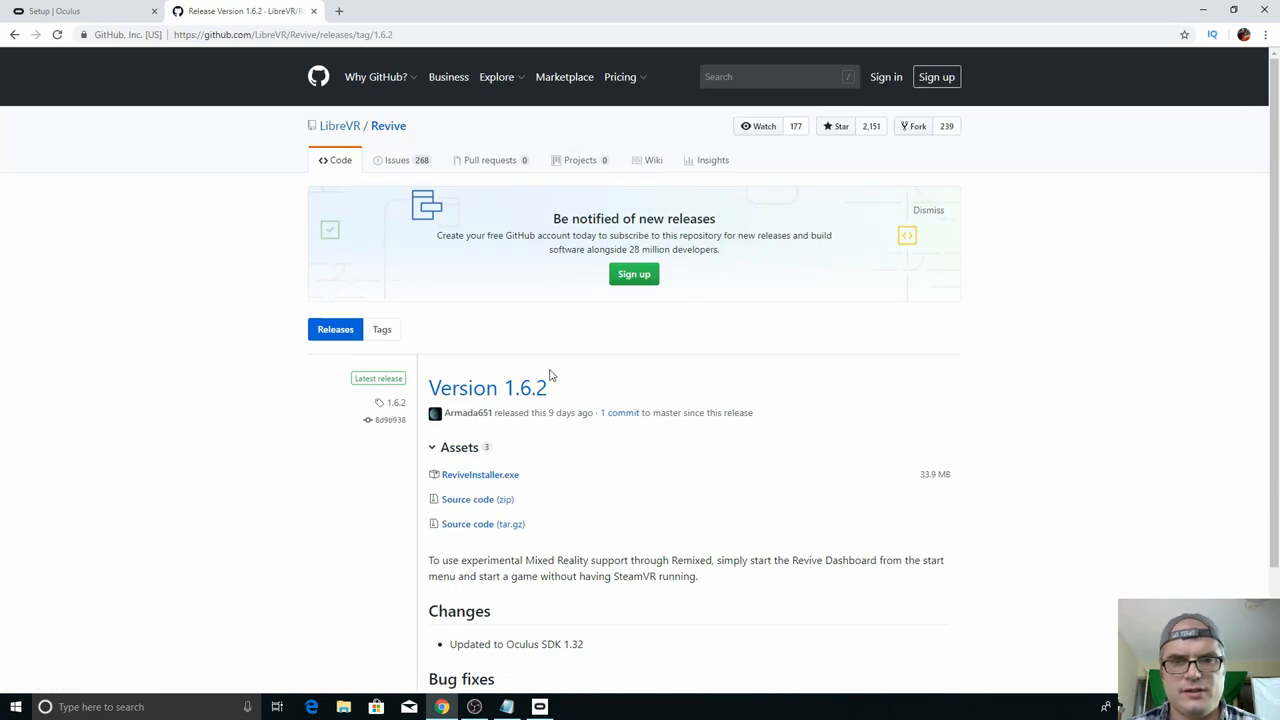
pyautogui.click(480, 474)
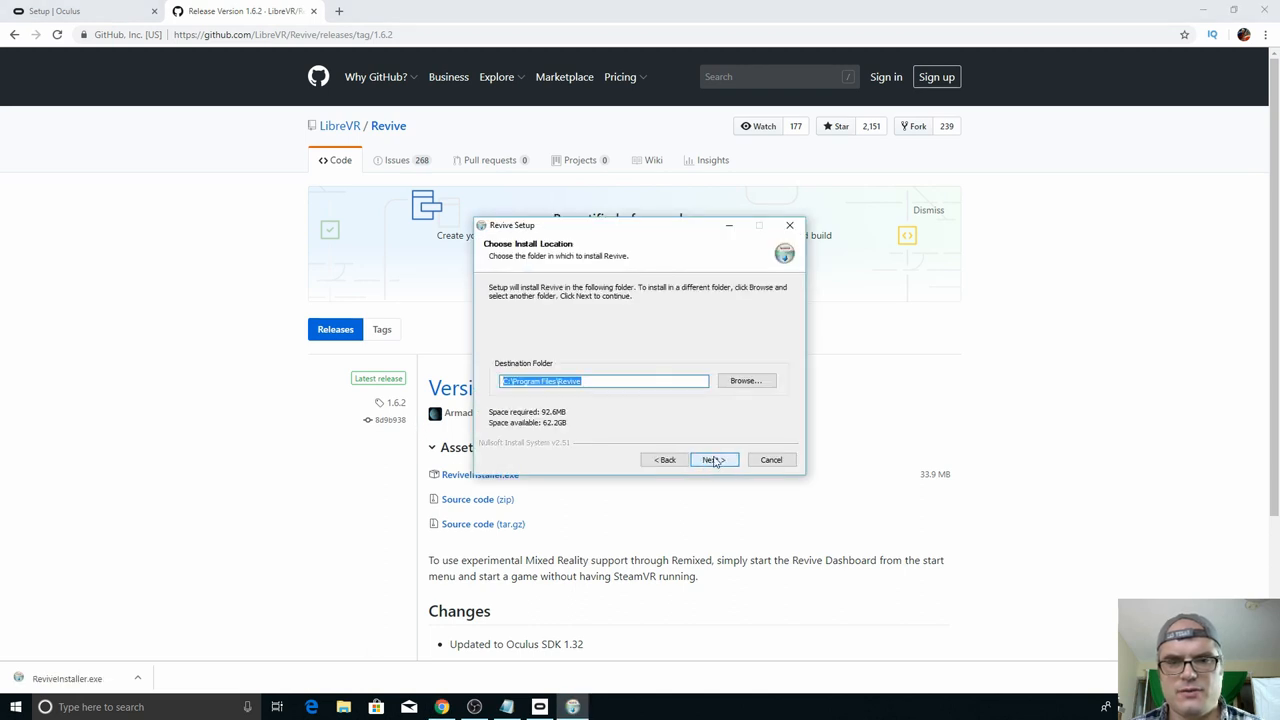
pyautogui.click(712, 458)
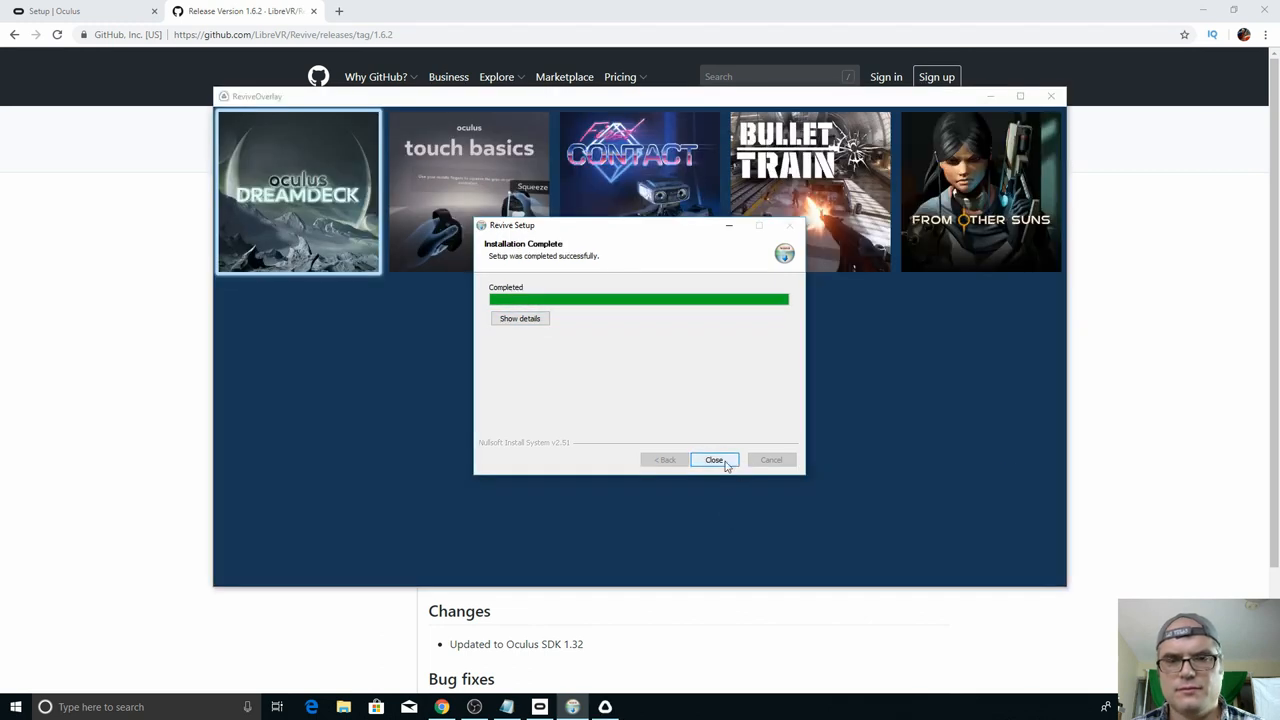
pyautogui.click(714, 460)
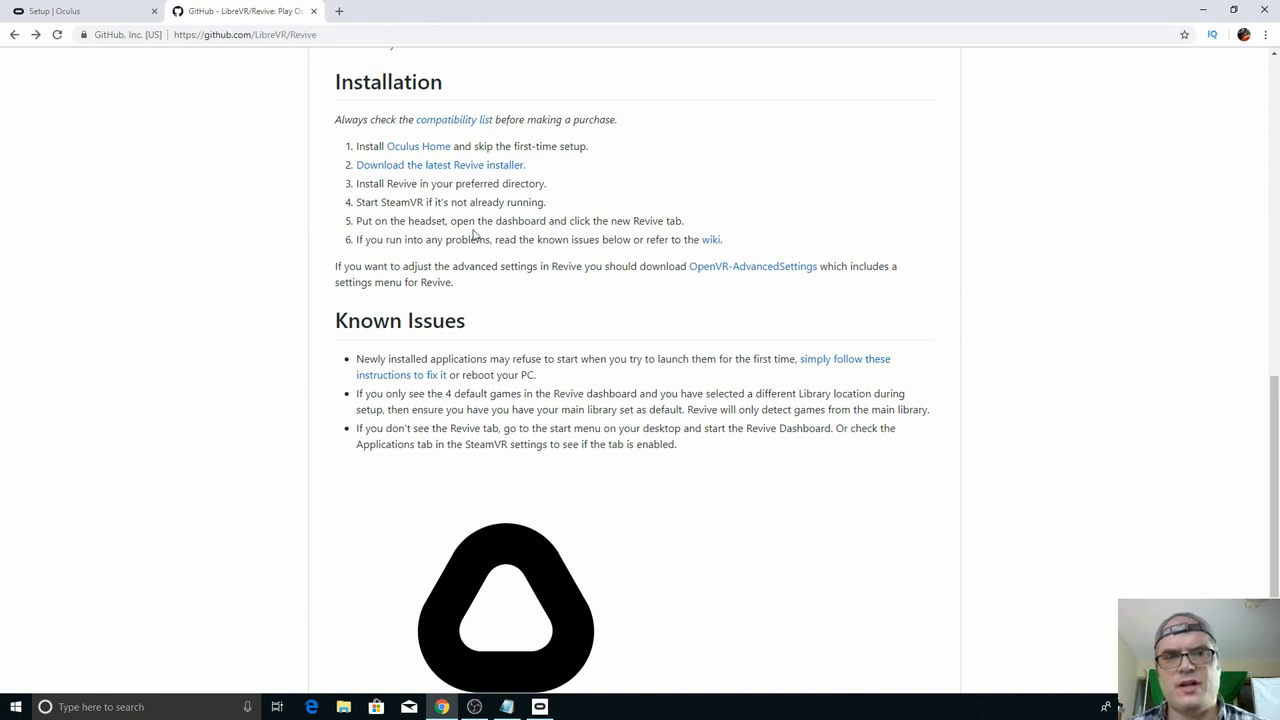
pyautogui.moveTo(464, 260)
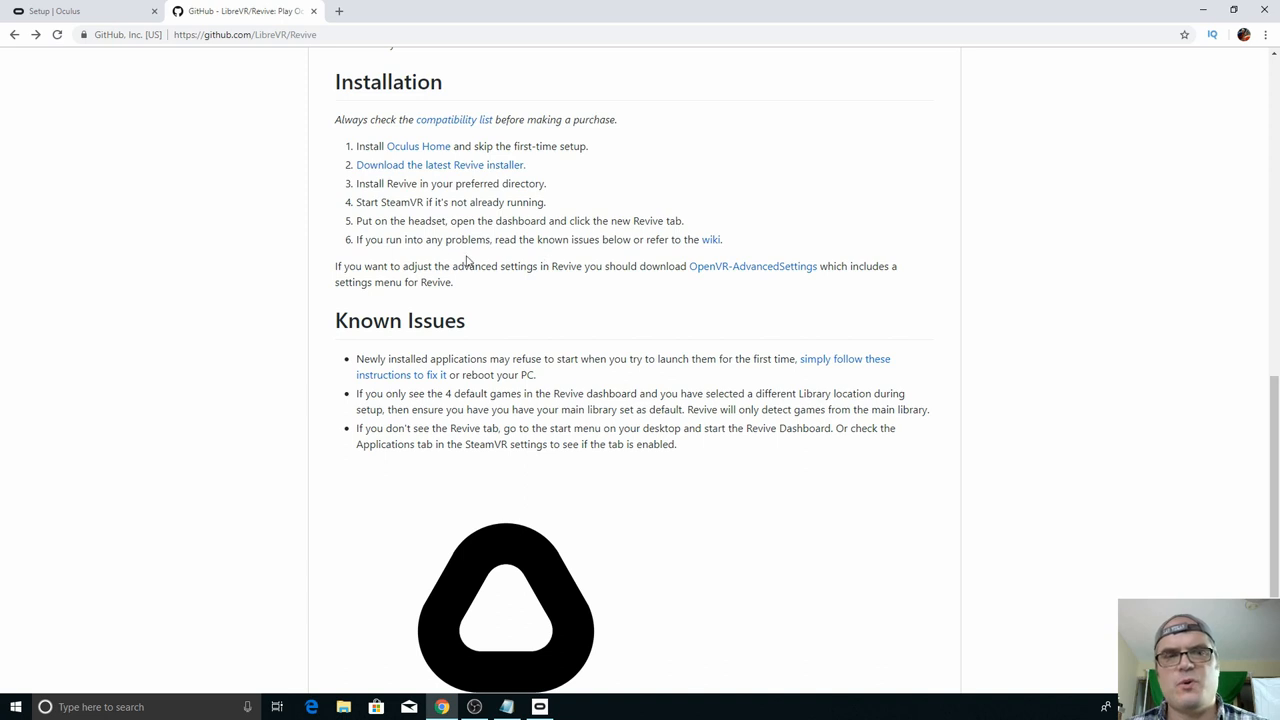
pyautogui.moveTo(398, 246)
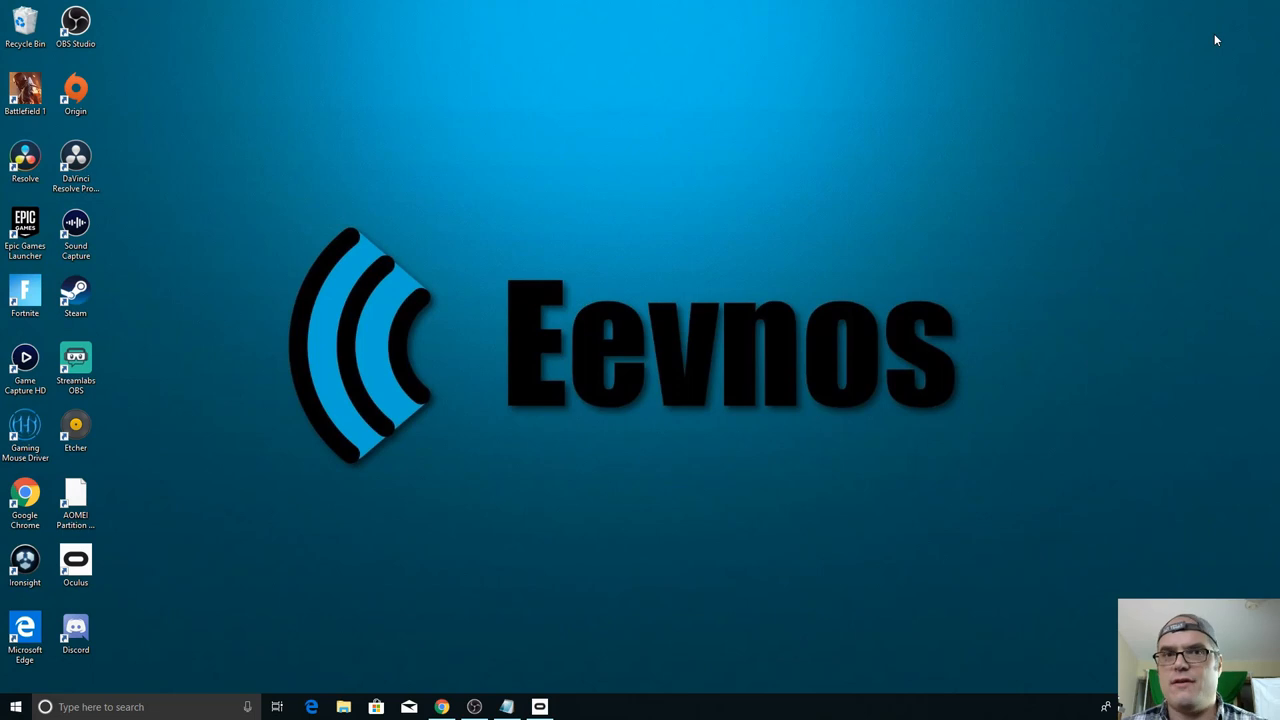
# Step: Bring up Windows search on the desktop to find the Revive Dashboard
pyautogui.click(16, 708)
pyautogui.write('revi')
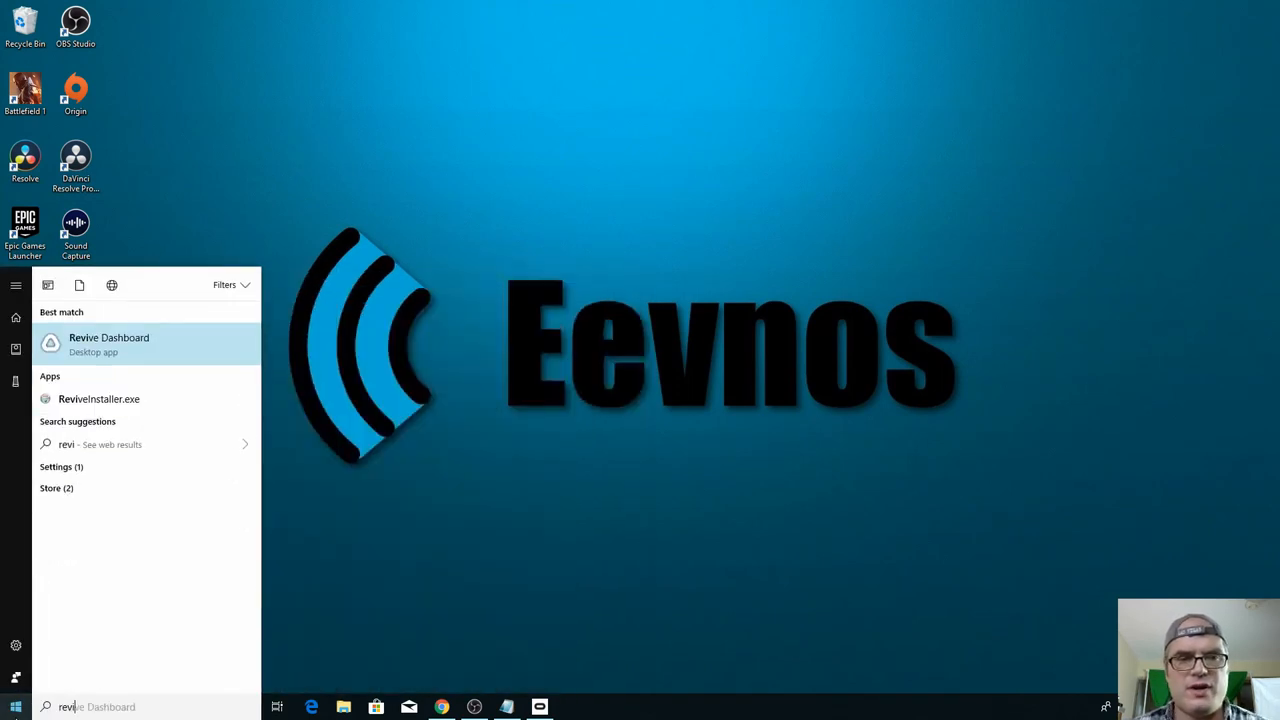
# Step: Launch Revive Dashboard from the Start menu, listing Dreamdeck, Bullet Train and From Other Suns
pyautogui.click(150, 338)
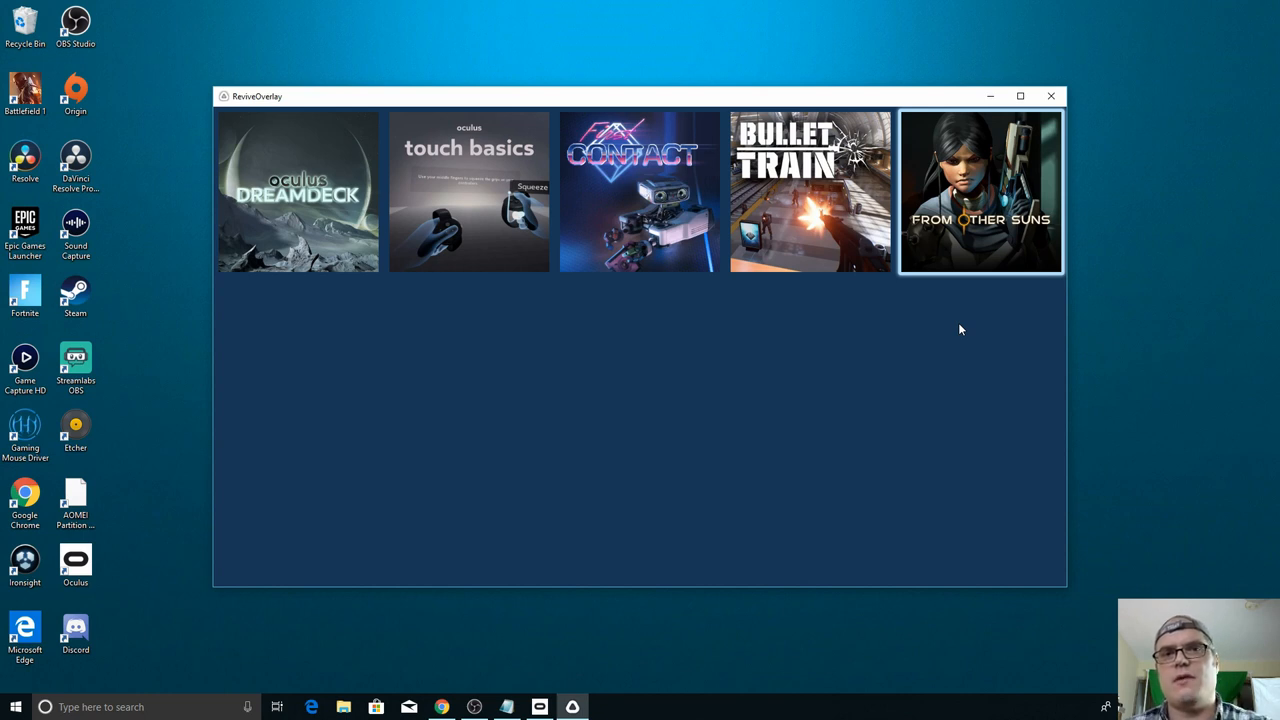
pyautogui.moveTo(1016, 156)
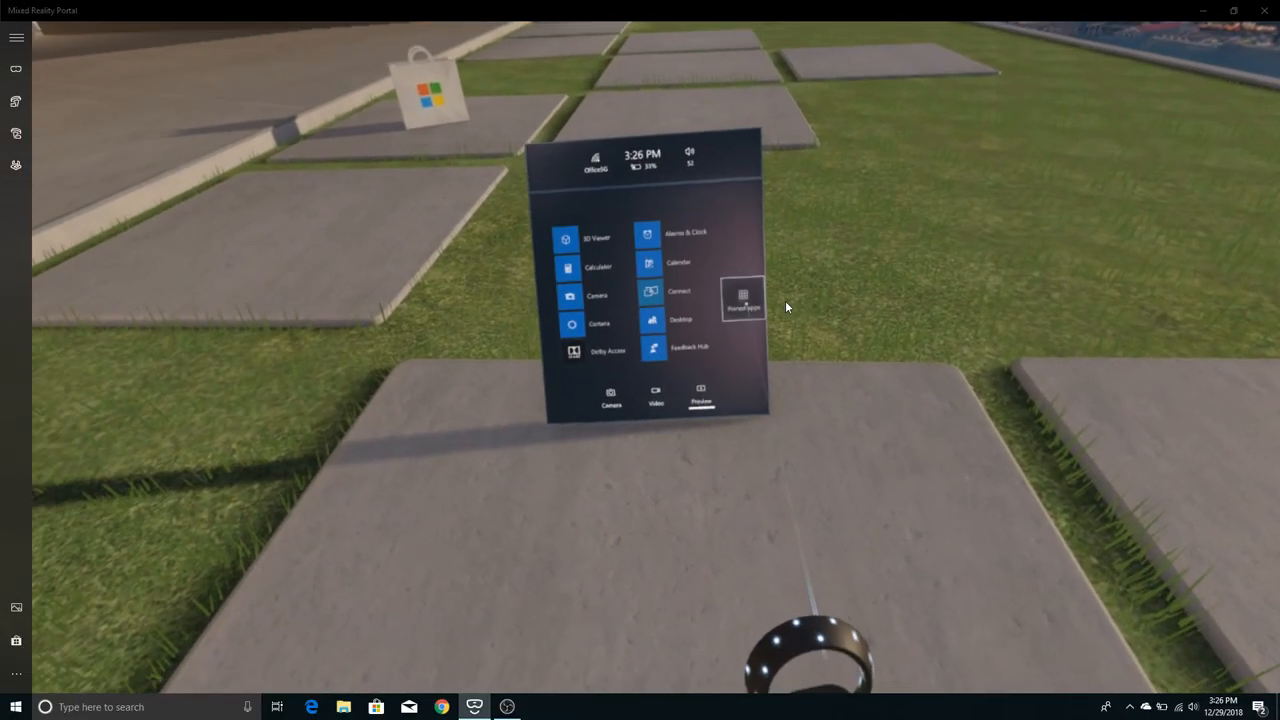
# Step: Place the Windows desktop in the virtual home and bring up the Start menu listing Revive Dashboard
pyautogui.click(652, 320)
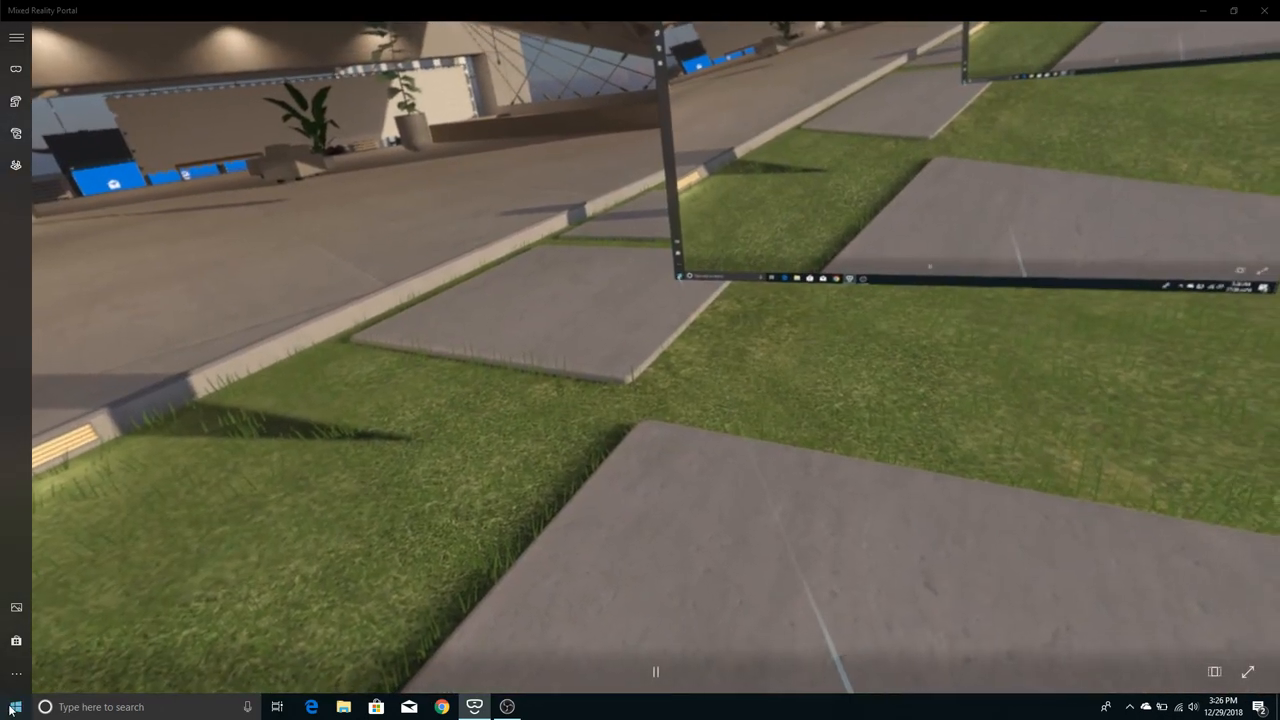
pyautogui.click(16, 708)
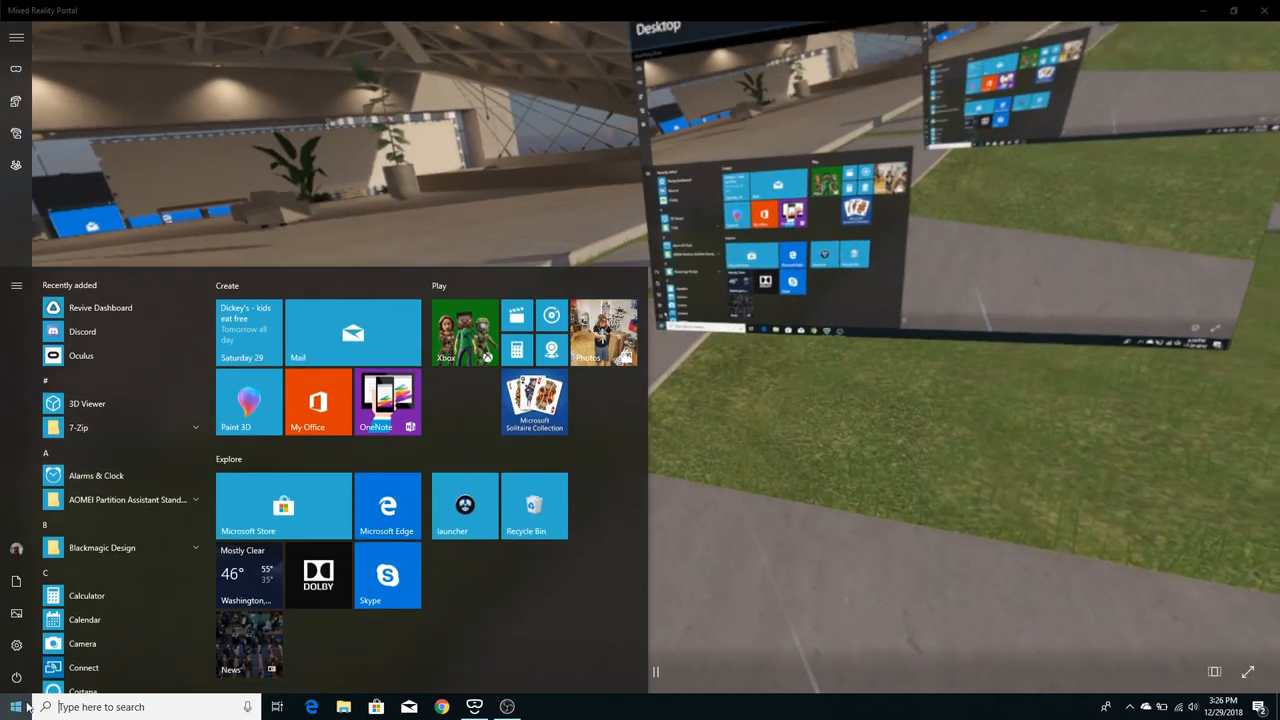